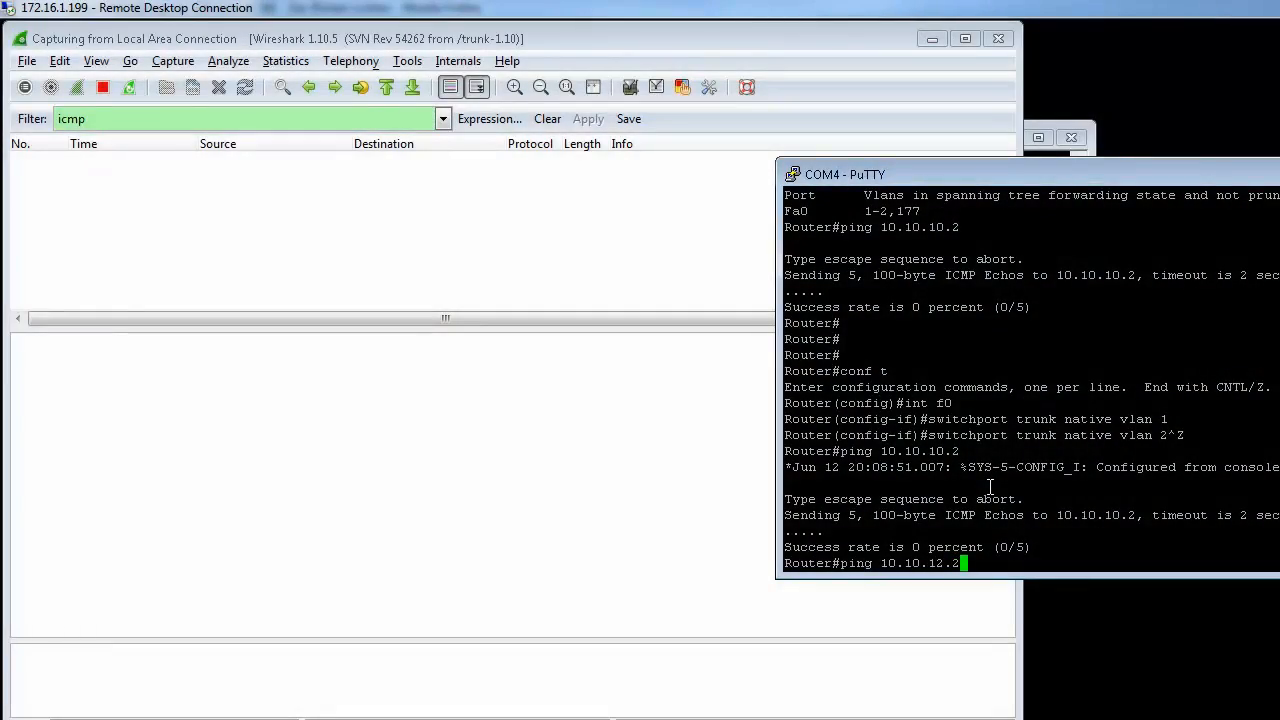
Step: Ping 10.10.12.2 from the router and watch the VLAN 2–tagged echo requests fail
key("Return")
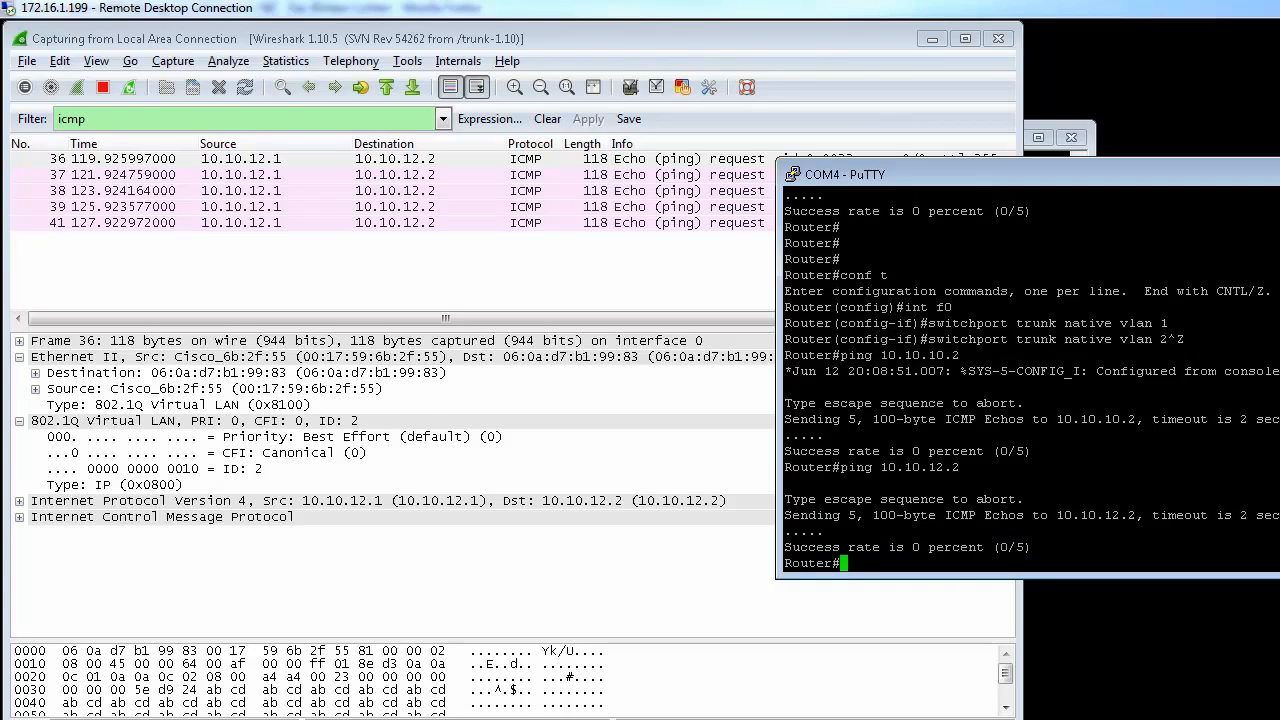
mouse_move(430, 207)
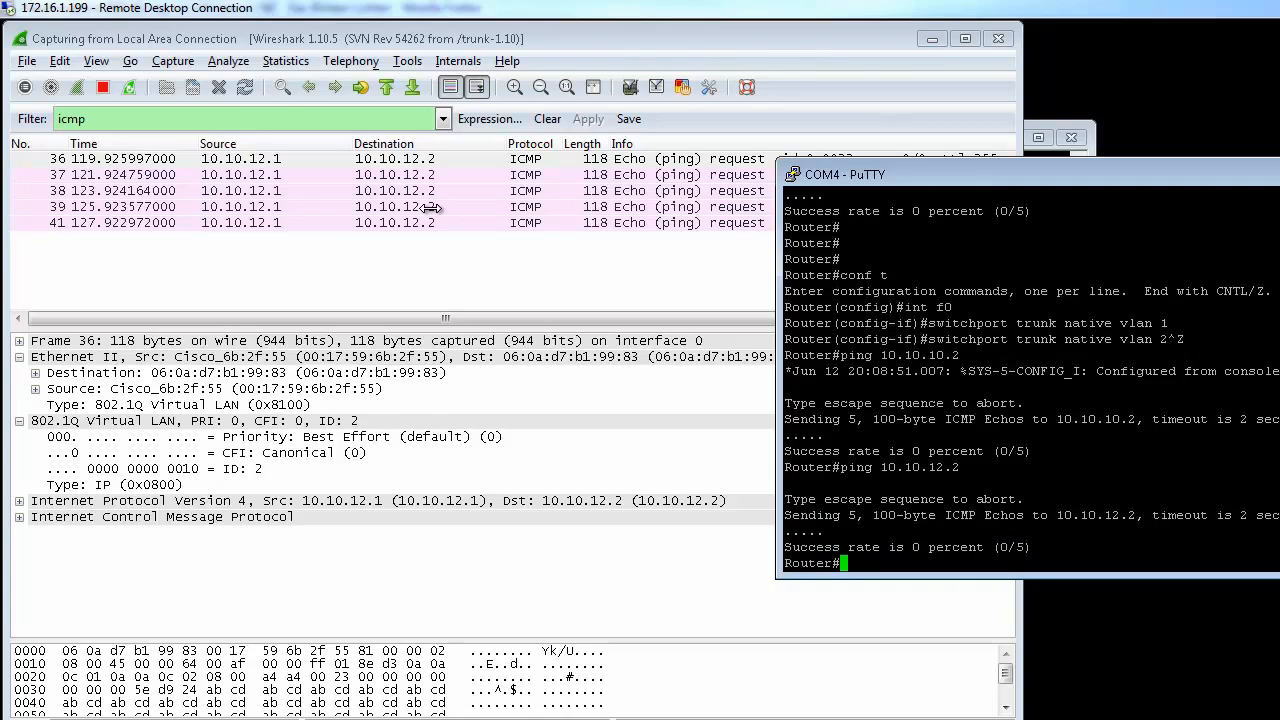
mouse_move(405, 160)
type("ping 10.10.12.2")
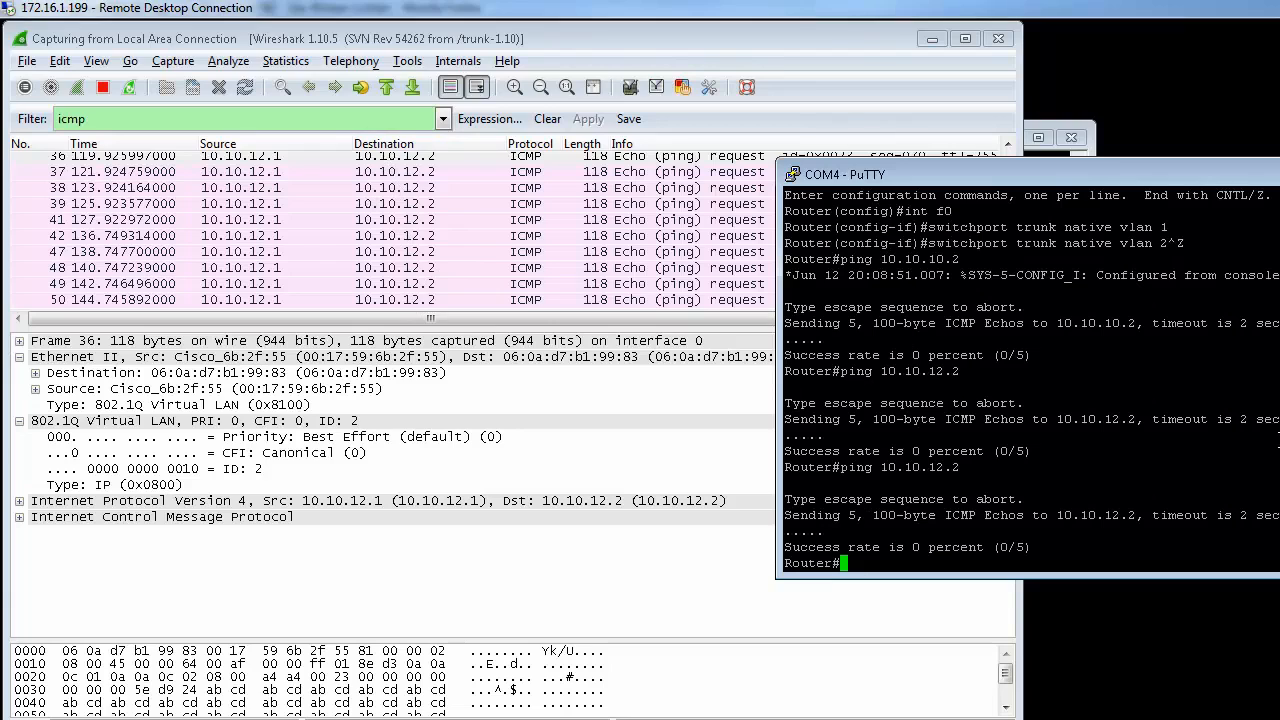
Step: Confirm the trunk's native VLAN 2, then start a switchport trunk command on interface f0
type("sh 1")
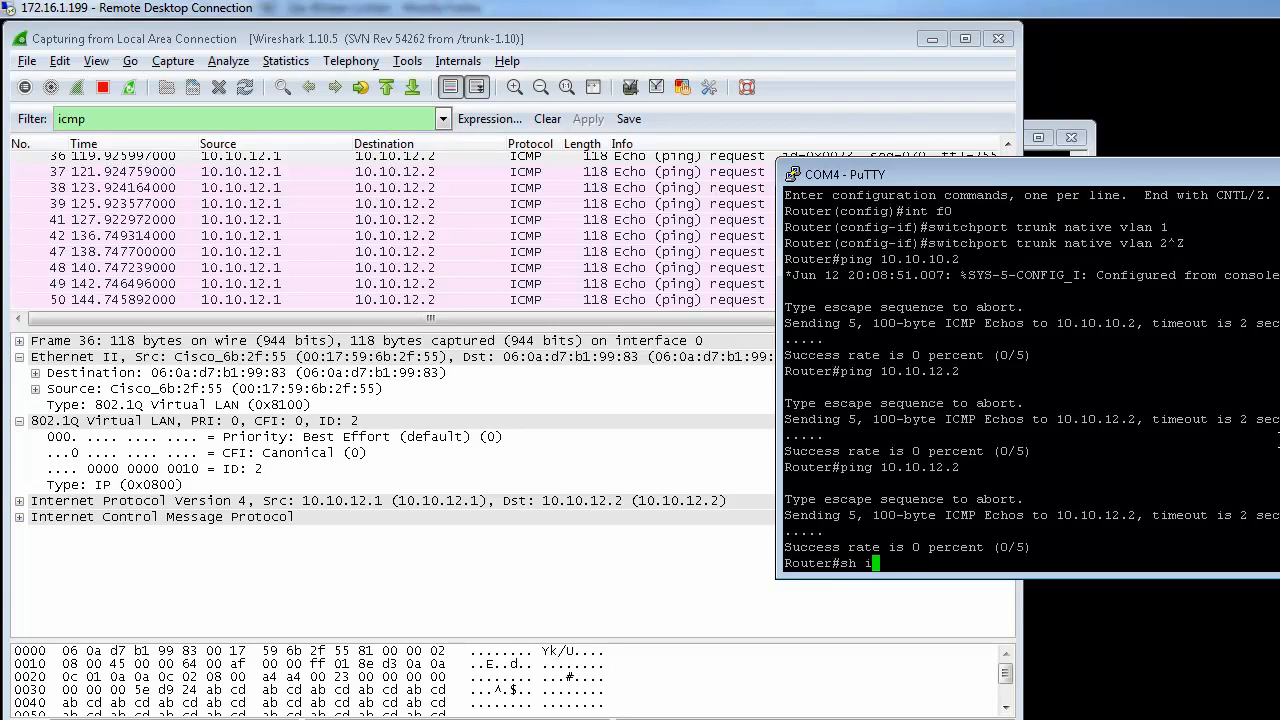
type("nt tru")
key("Return")
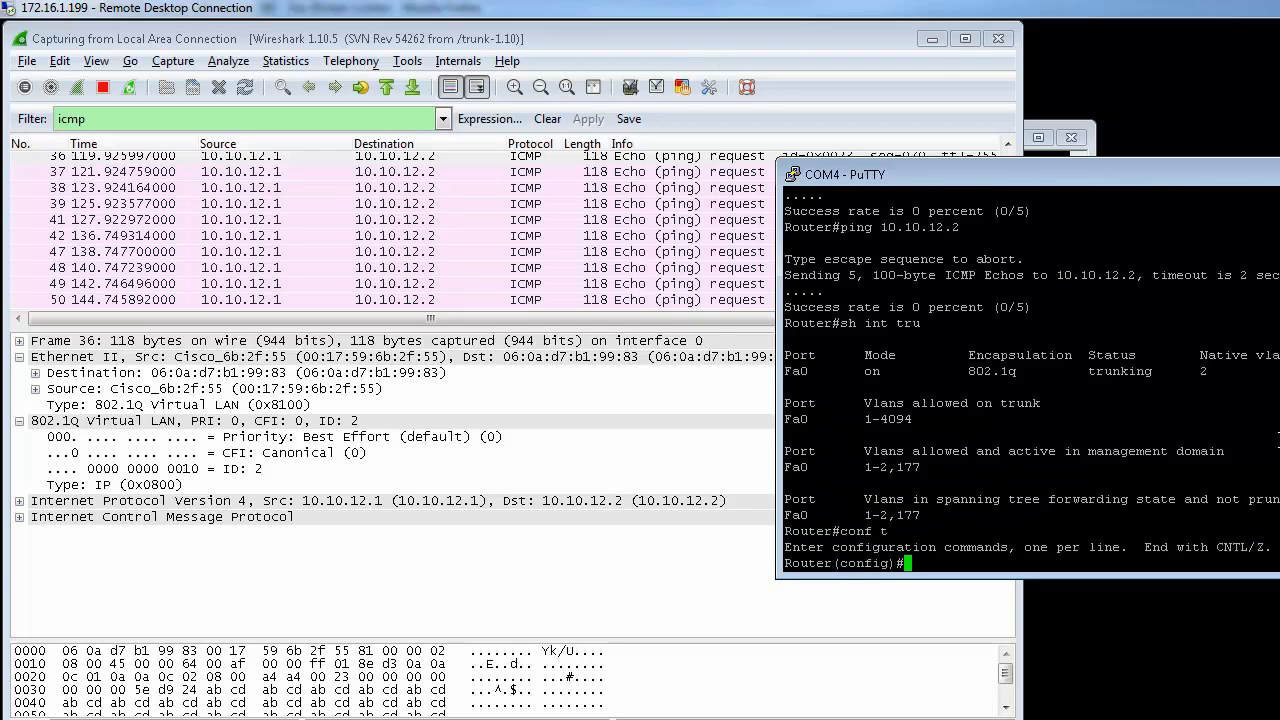
type("int f0\\")
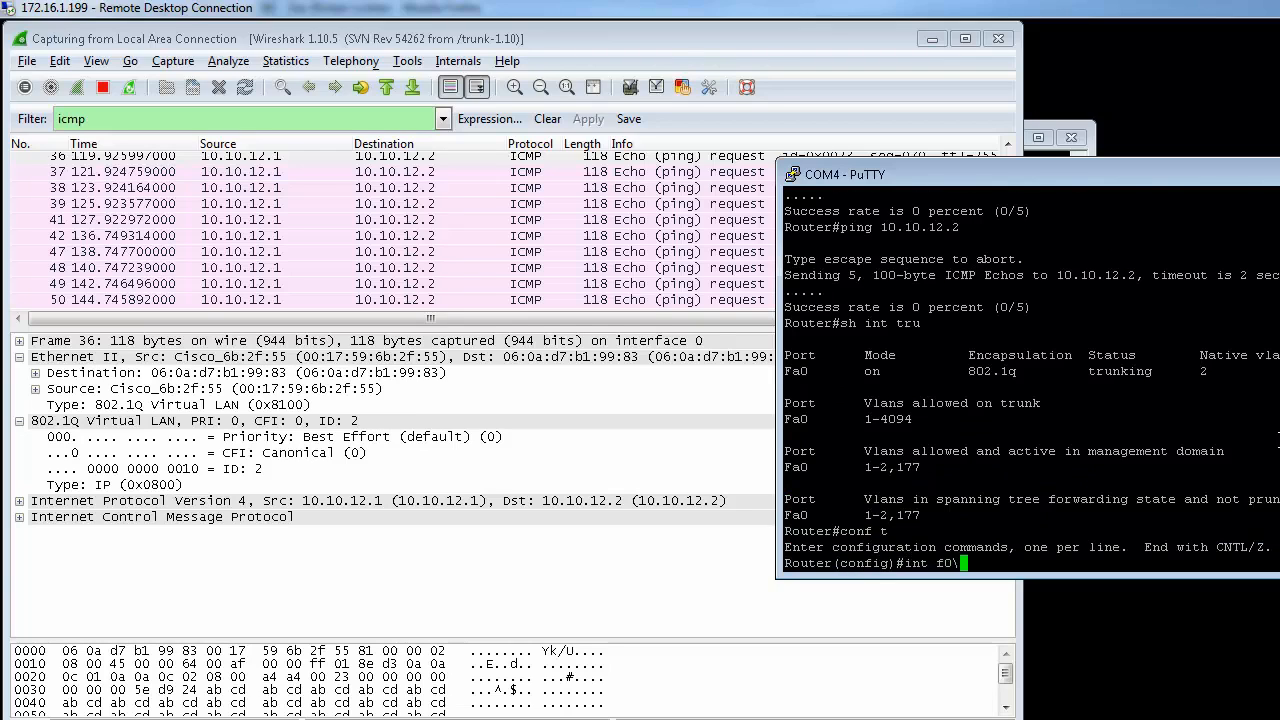
type("switchport t")
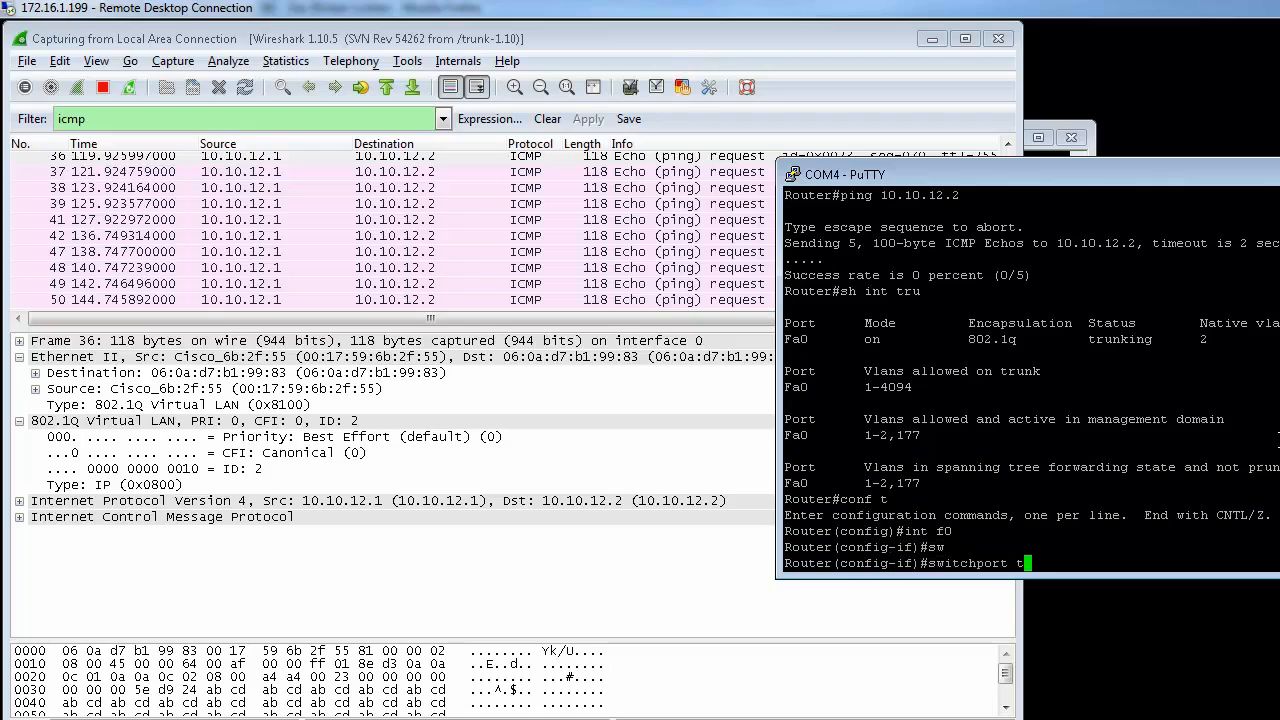